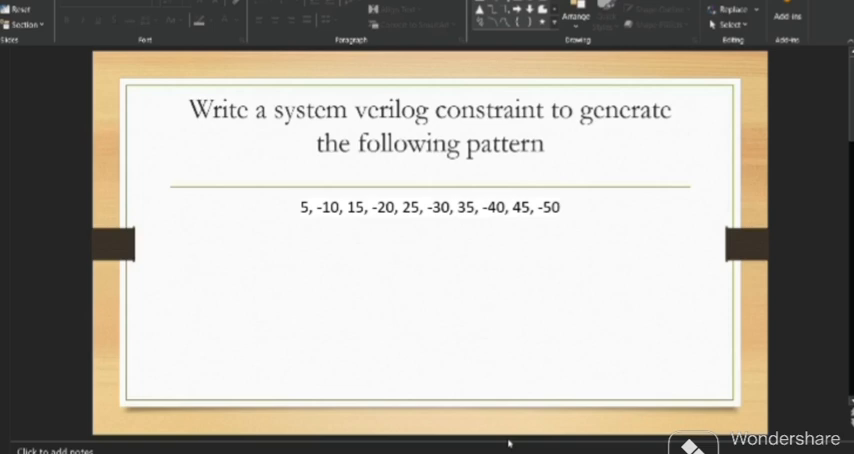
pyautogui.moveTo(486, 379)
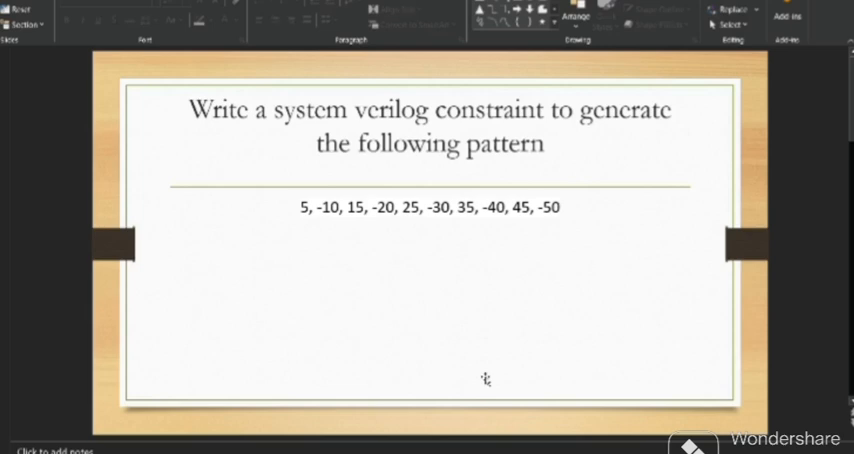
pyautogui.moveTo(440, 300)
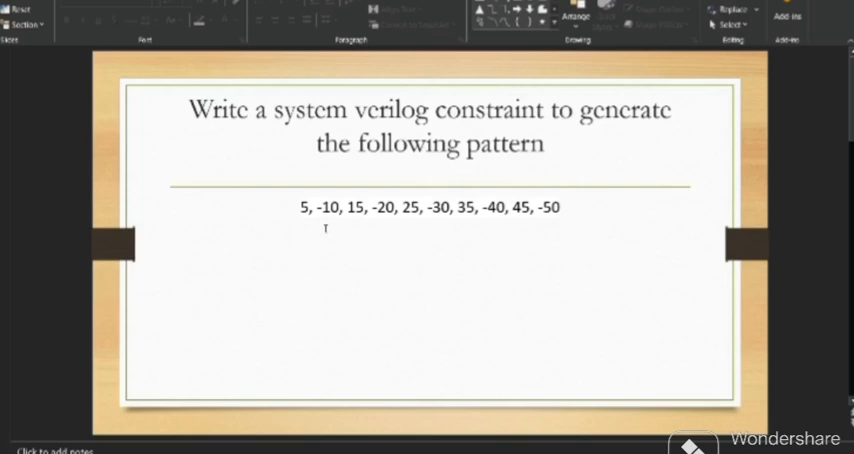
pyautogui.moveTo(340, 225)
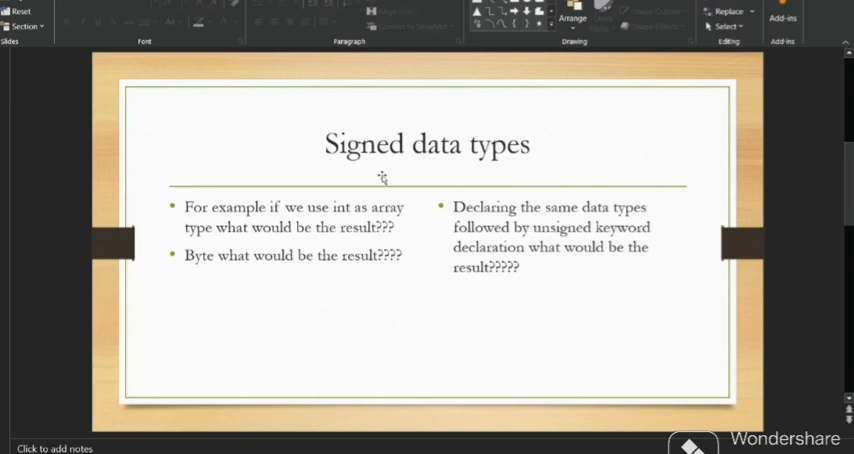
pyautogui.moveTo(350, 180)
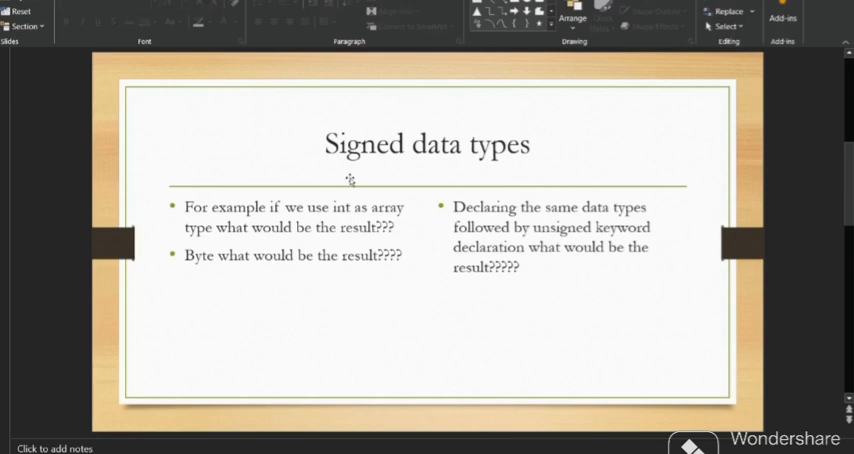
pyautogui.moveTo(244, 304)
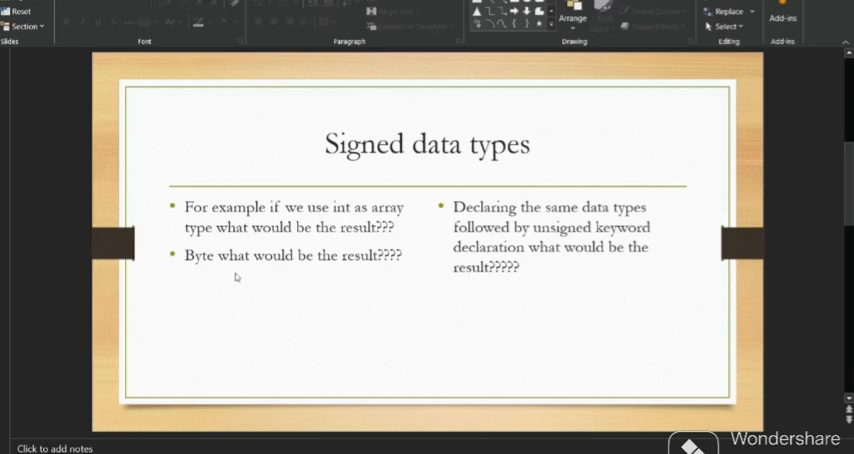
pyautogui.moveTo(347, 282)
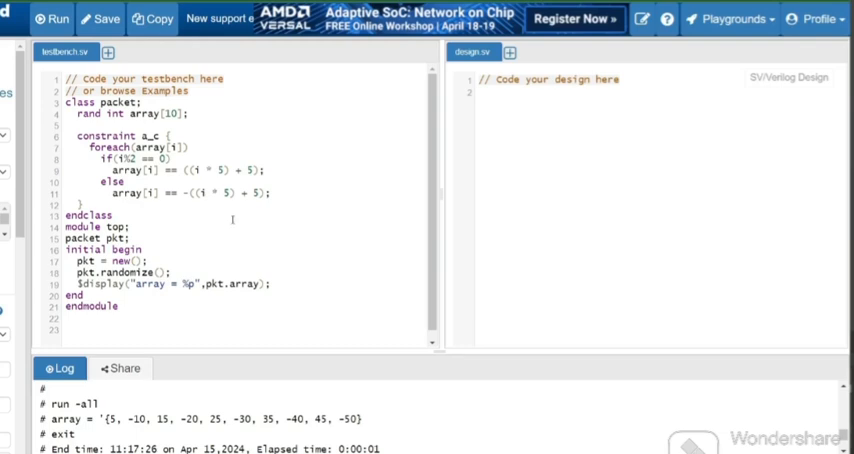
pyautogui.moveTo(236, 237)
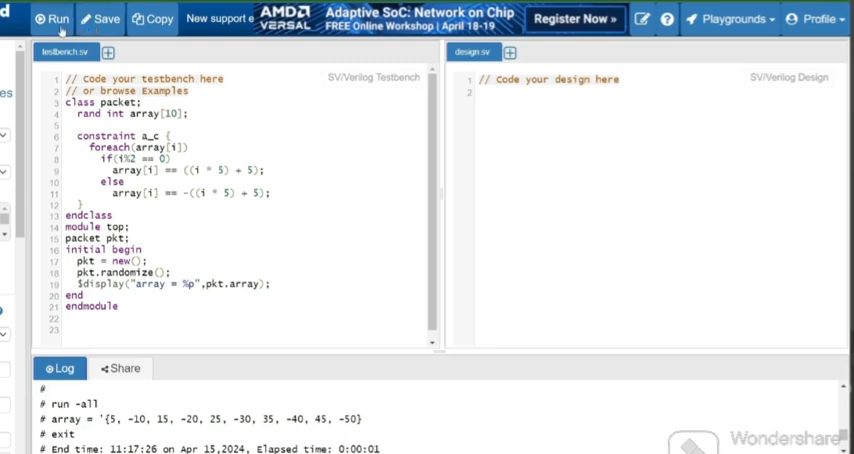
# Simulate the int-array testbench, logging the 5, -10, 15 … -50 pattern
pyautogui.click(52, 18)
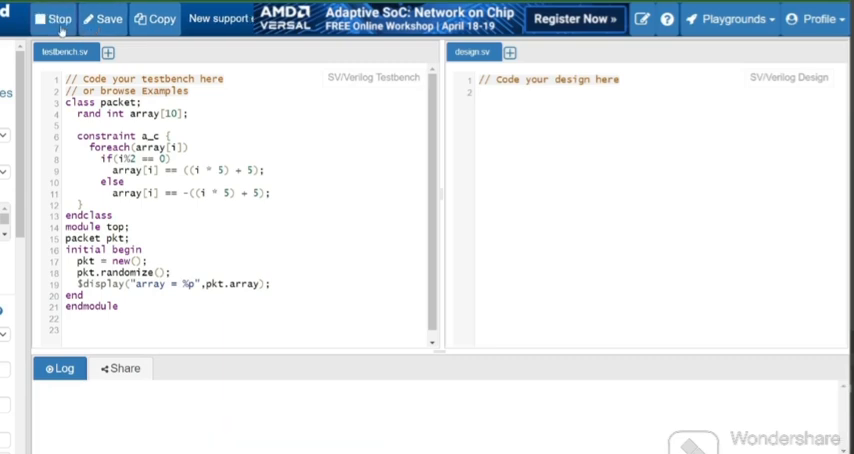
pyautogui.click(55, 19)
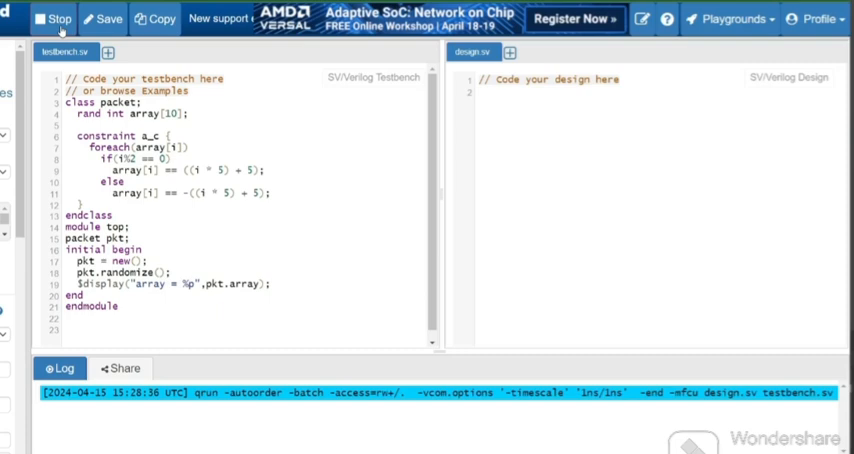
pyautogui.click(54, 18)
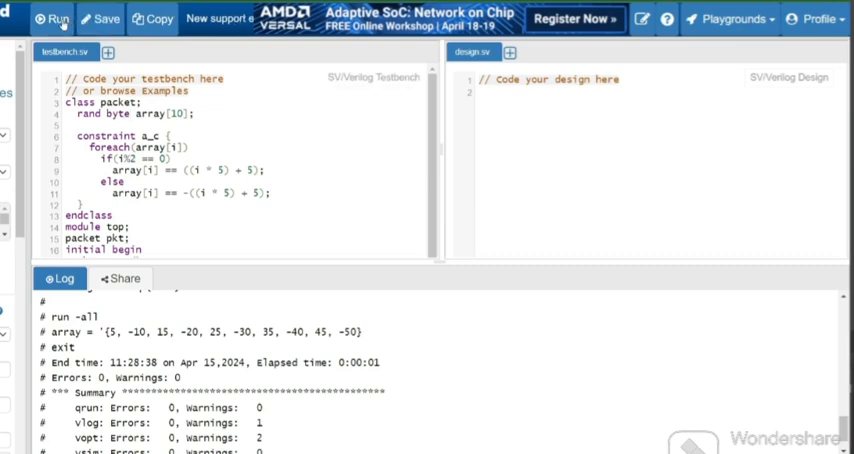
# Simulate the byte-array version, again logging 5, -10, 15 … -50 with zero errors
pyautogui.click(50, 18)
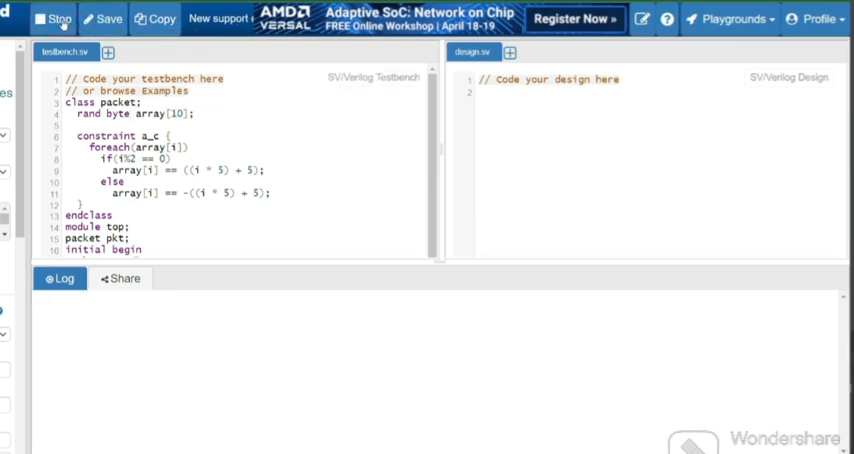
pyautogui.click(54, 18)
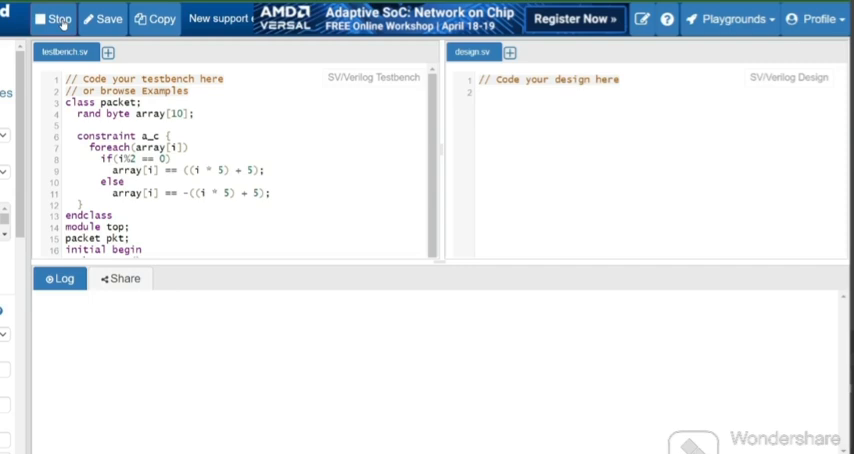
pyautogui.click(54, 18)
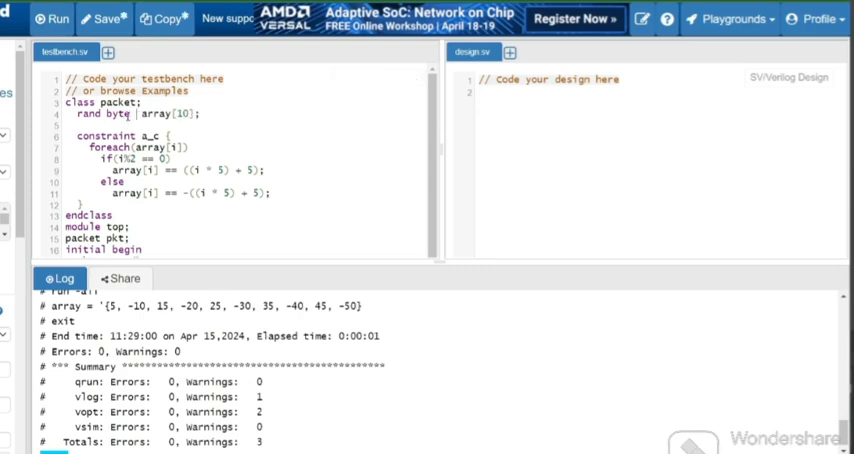
# Declare the array as byte unsigned and simulate, showing randomize() failure and all-zero elements
pyautogui.write('unsigned')
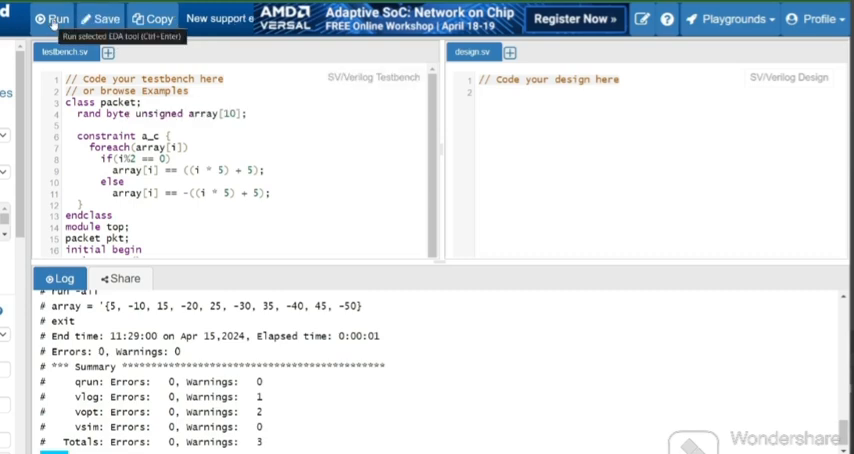
pyautogui.click(53, 18)
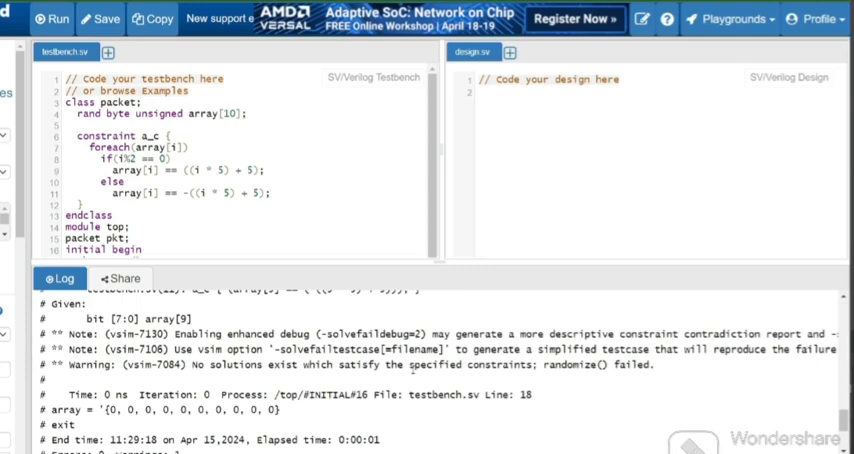
pyautogui.moveTo(174, 421)
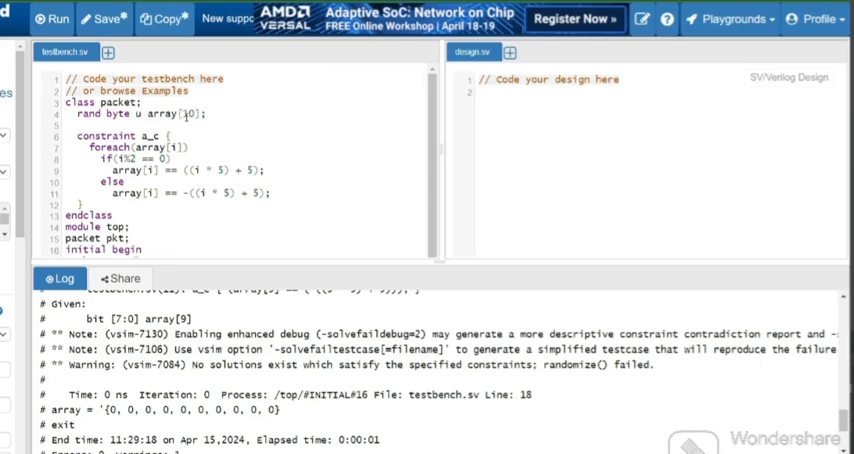
# Declare 'rand int unsigned array[10];' and run the simulation
pyautogui.write('unsigned')
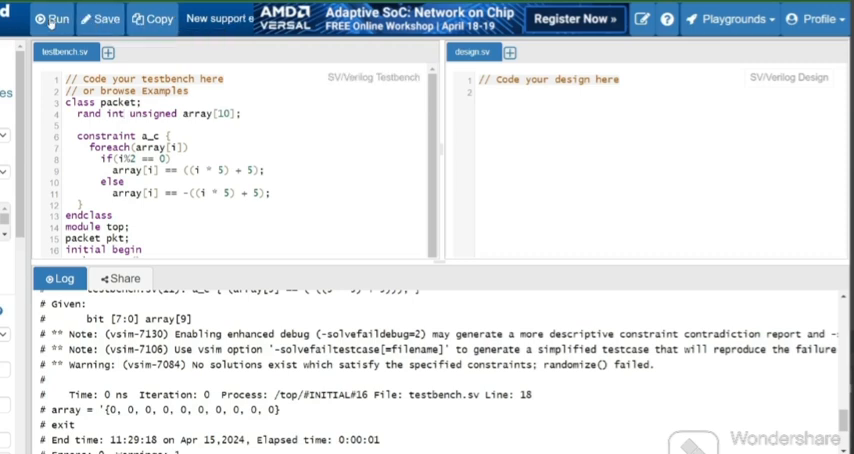
pyautogui.click(52, 18)
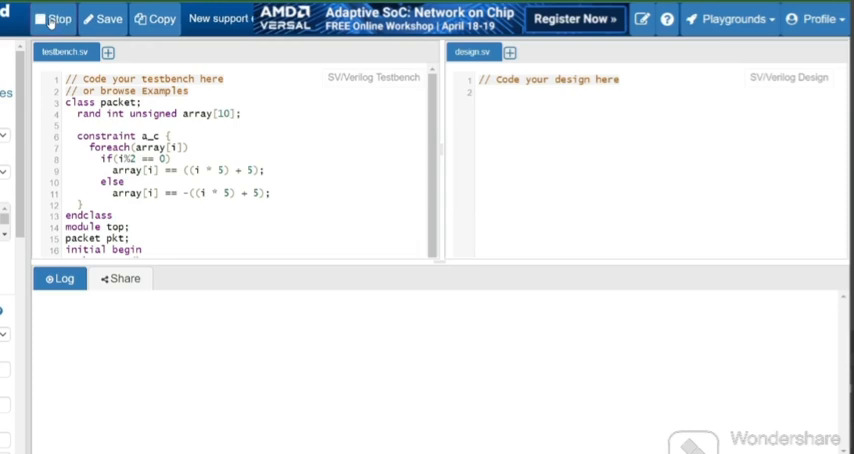
pyautogui.click(54, 18)
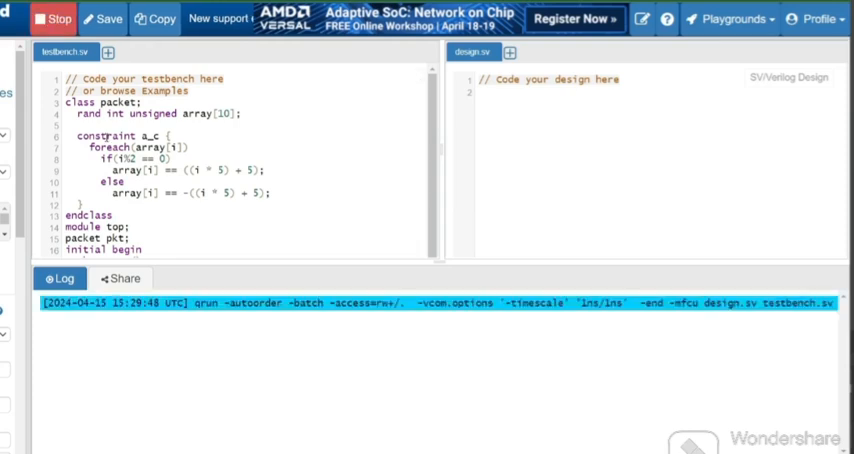
pyautogui.click(54, 18)
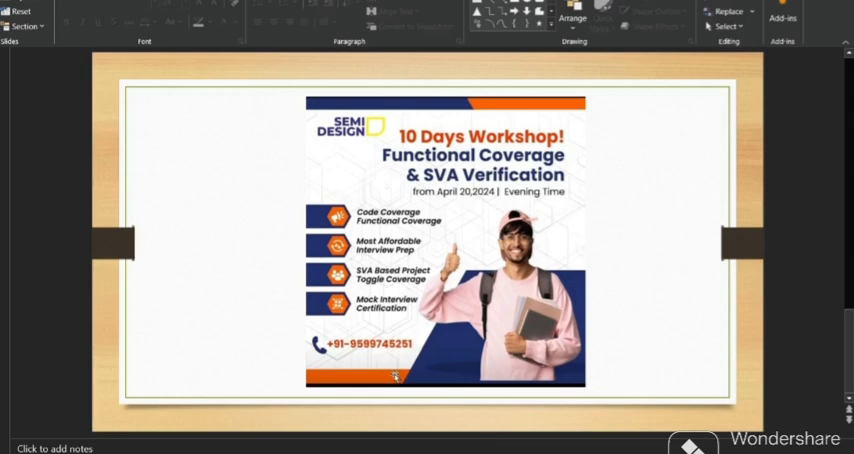
pyautogui.moveTo(456, 337)
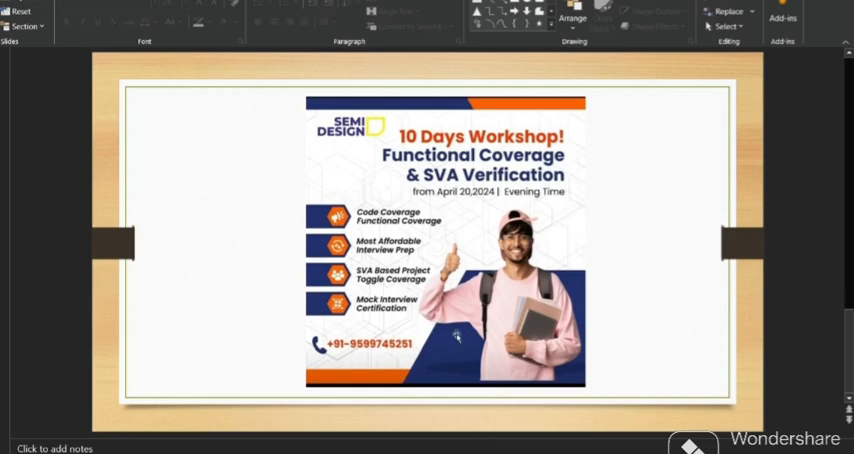